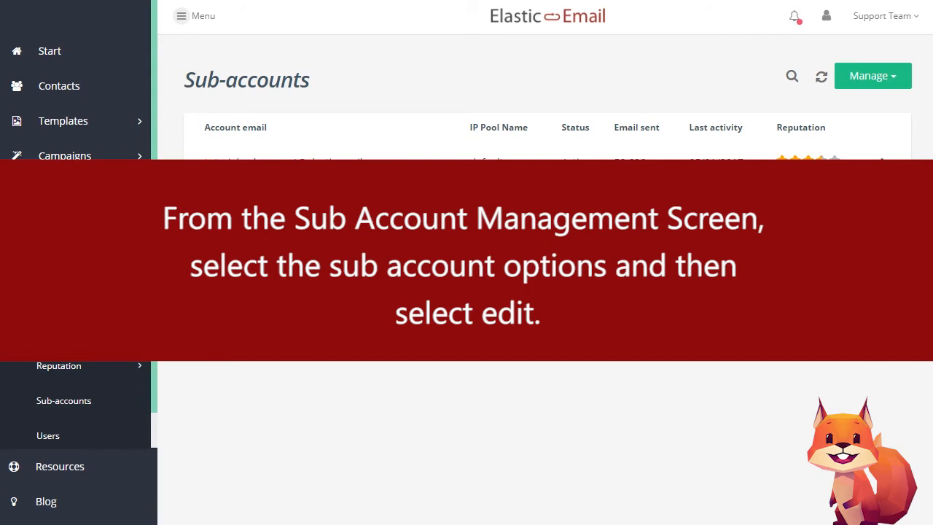
# Choose Edit from sub-account 3's options menu in the Sub-accounts list.
pyautogui.click(881, 243)
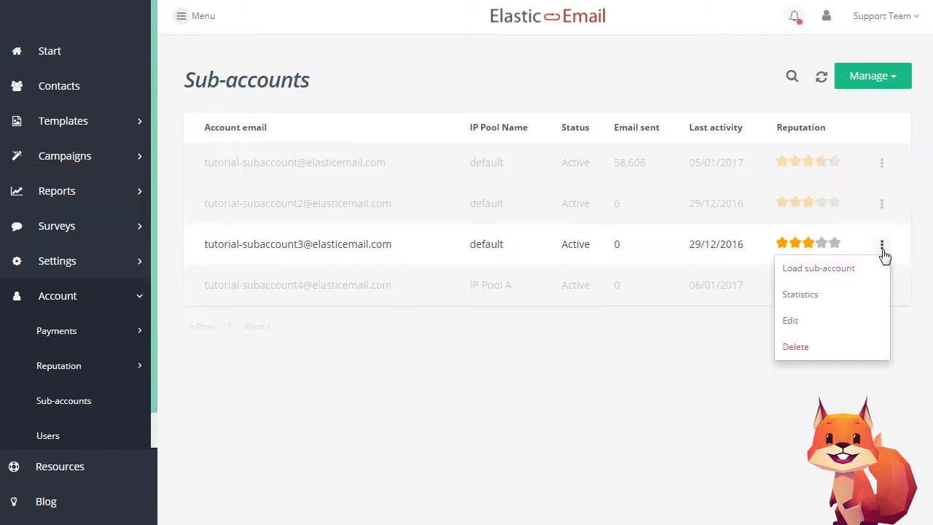
pyautogui.moveTo(798, 325)
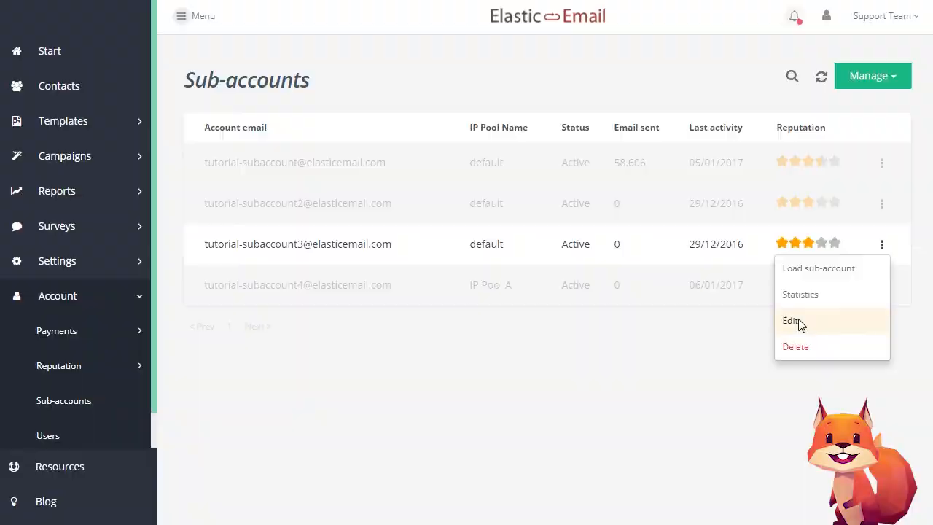
pyautogui.click(787, 321)
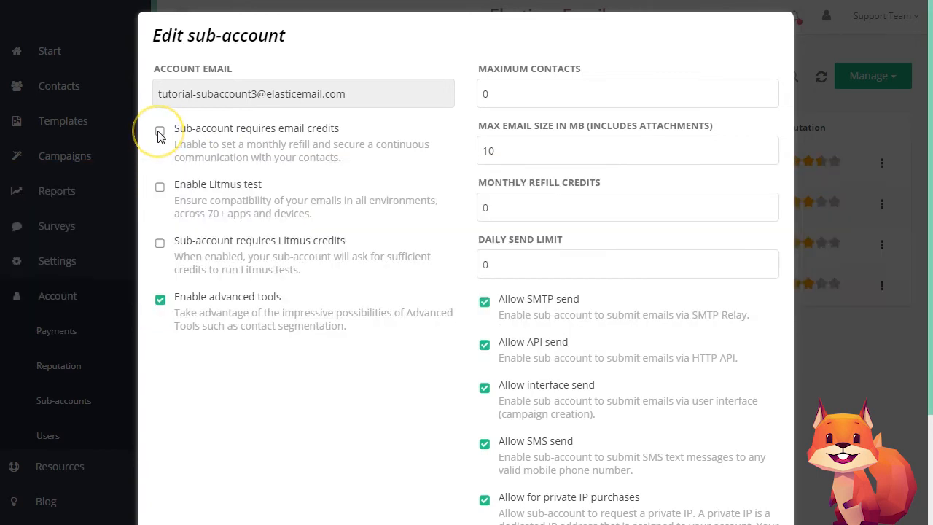
# Tick 'Sub-account requires email credits' and set Monthly Refill Credits to 25000.
pyautogui.click(160, 131)
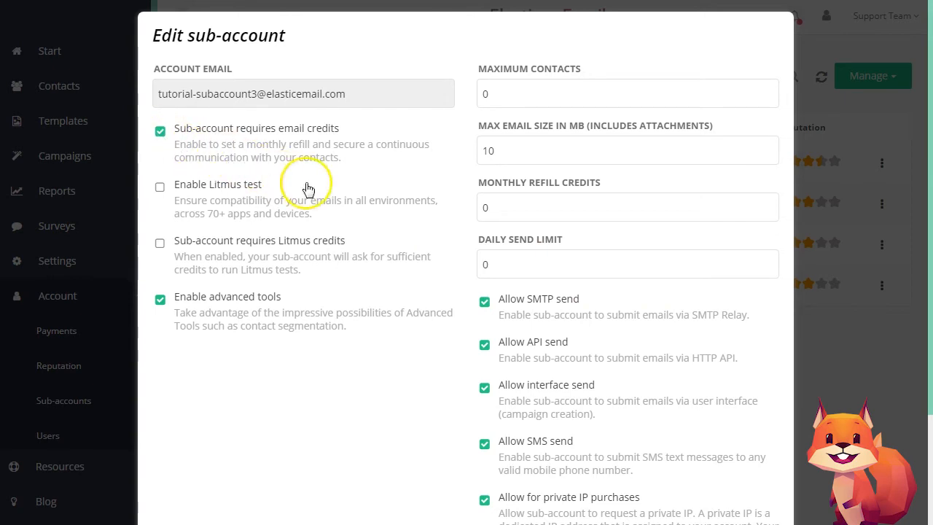
pyautogui.click(627, 207)
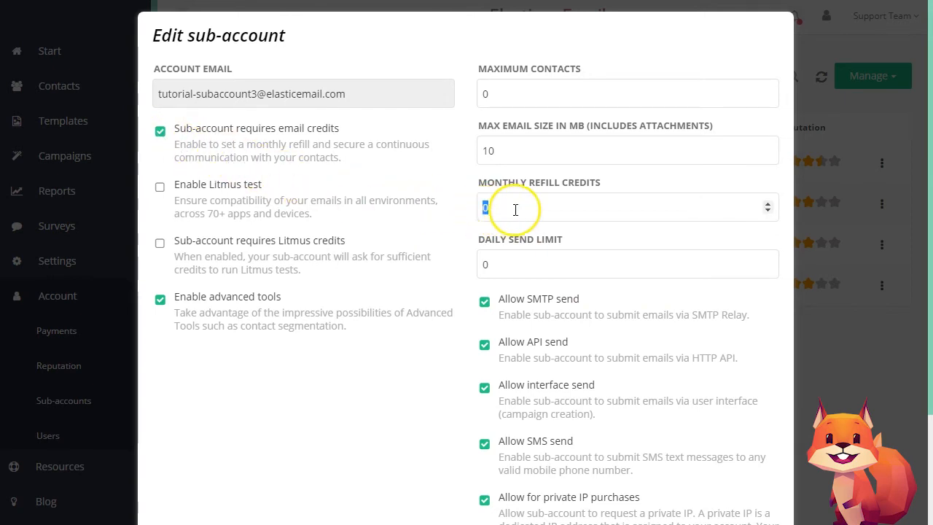
pyautogui.write('25000')
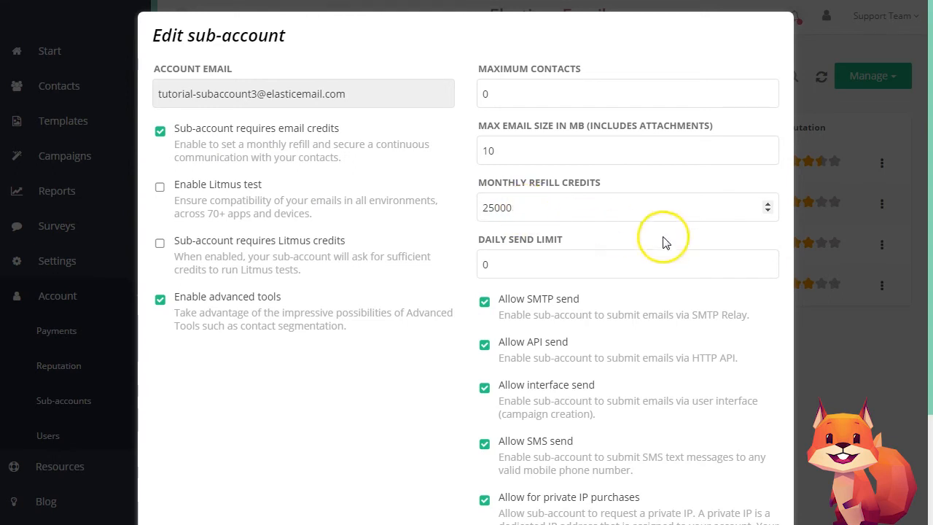
# Save the Edit sub-account dialog with the new credit requirement and 25000 refill.
pyautogui.scroll(-3)
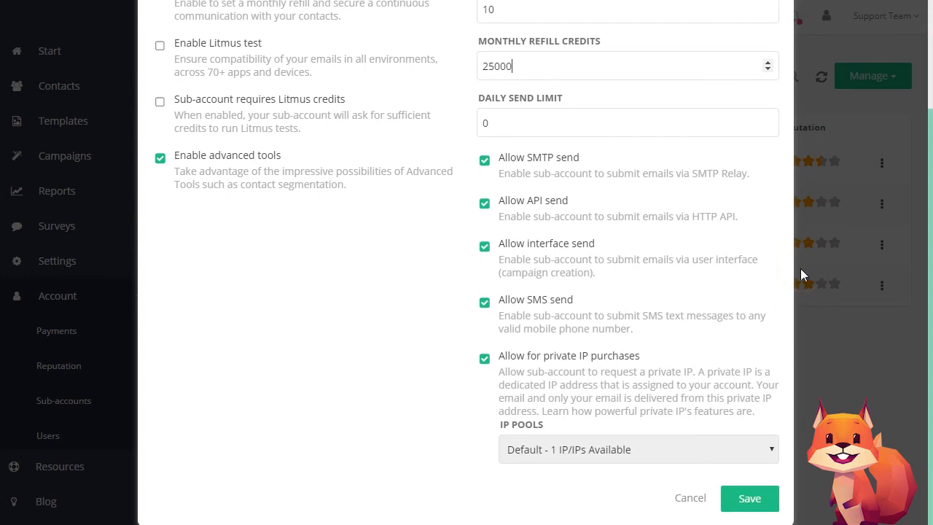
pyautogui.click(750, 498)
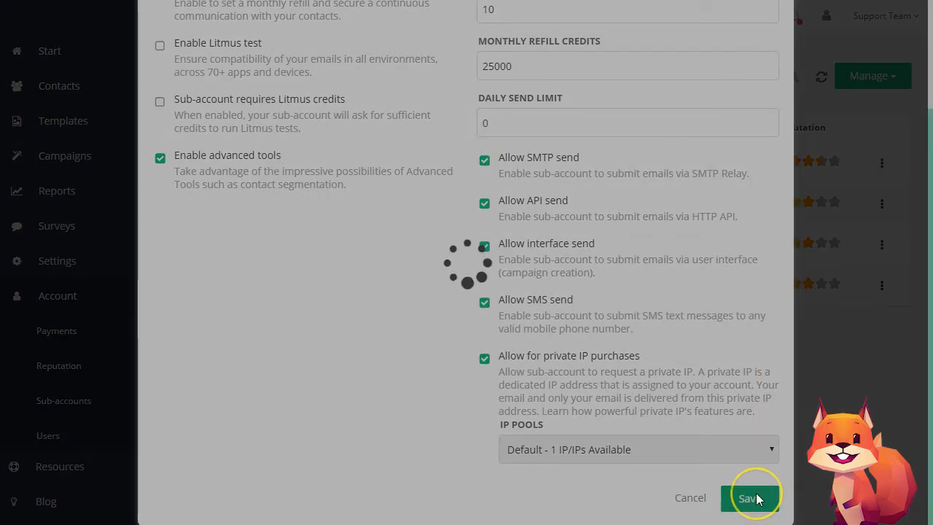
pyautogui.click(746, 498)
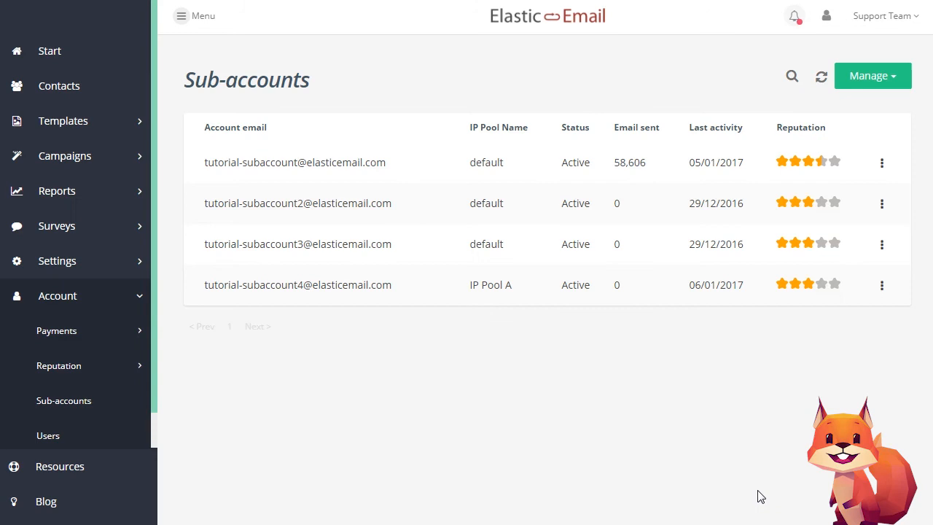
pyautogui.moveTo(881, 244)
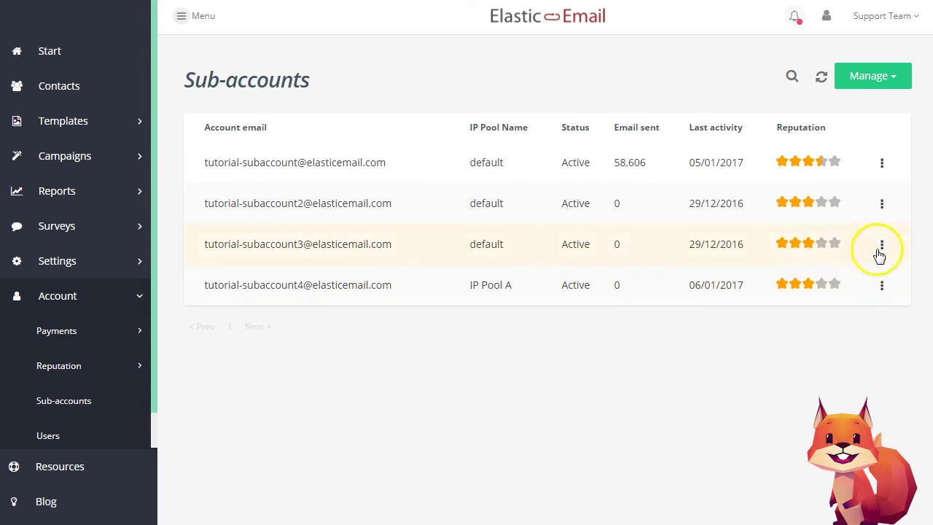
# Choose Manage email credits from sub-account 3's options menu.
pyautogui.click(881, 243)
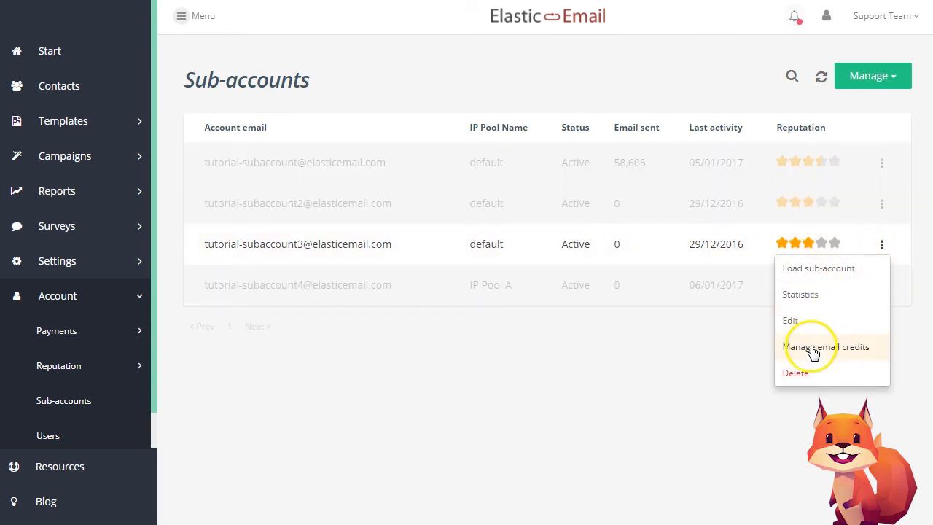
pyautogui.click(826, 347)
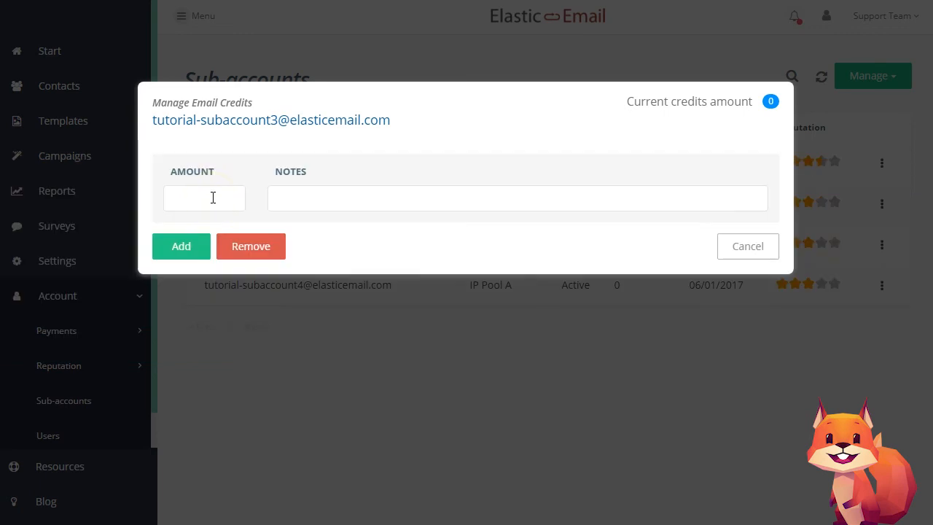
# Enter 2500 in the Amount field of Manage Email Credits.
pyautogui.write('2500')
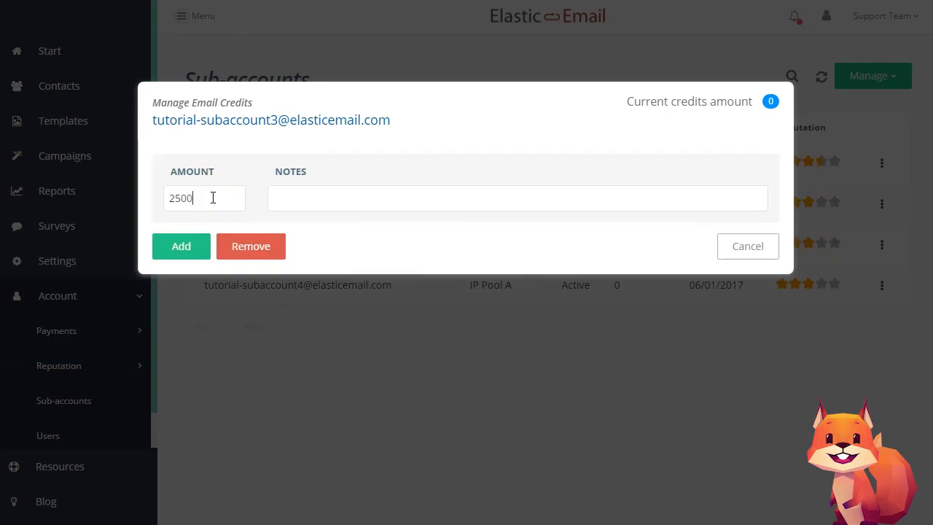